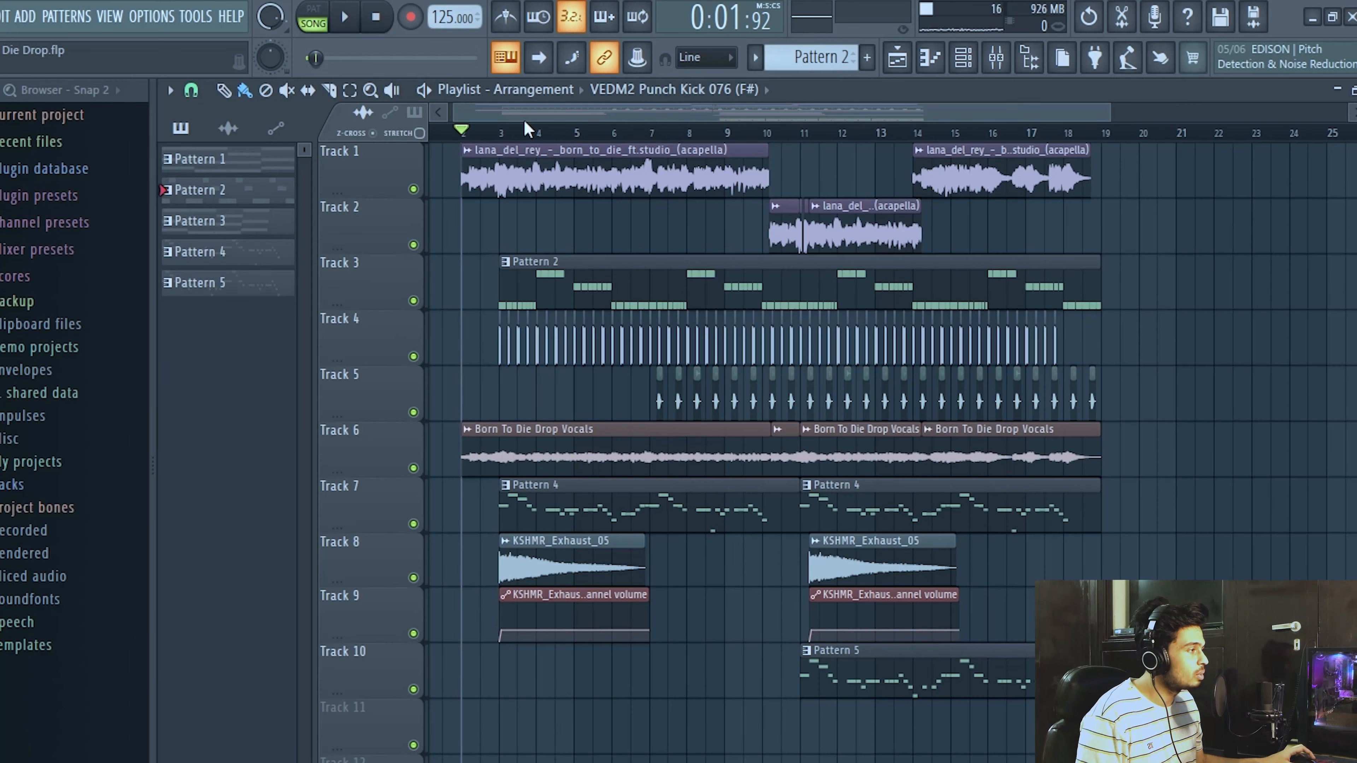
left_click(344, 16)
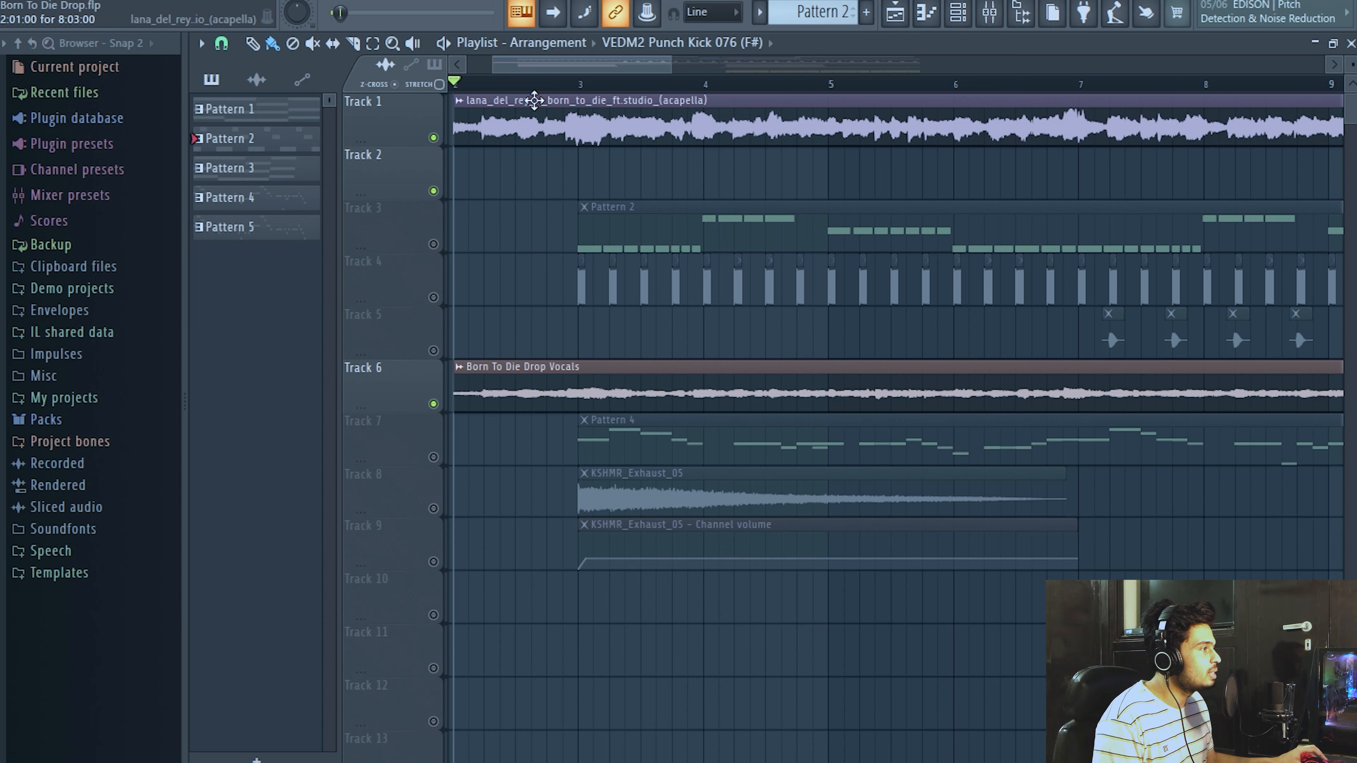
mouse_move(483, 113)
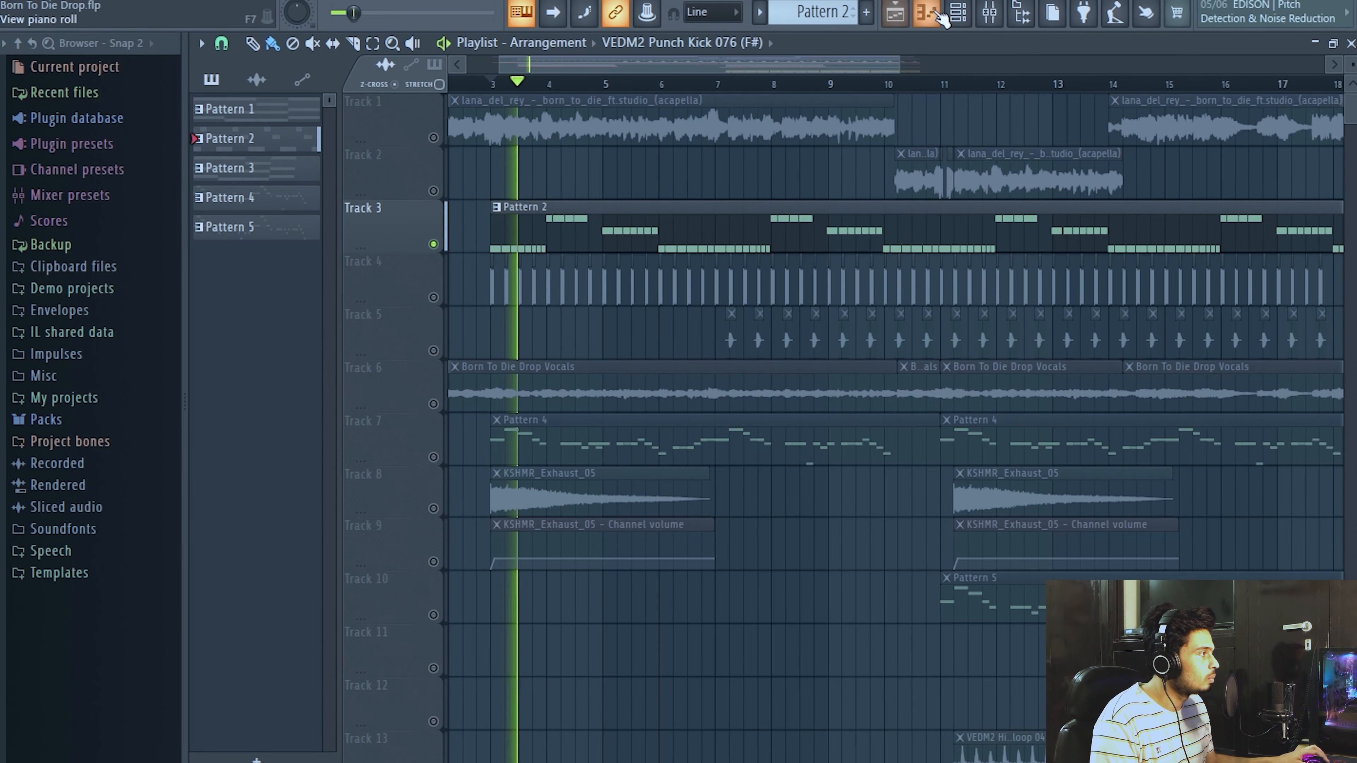
left_click(926, 13)
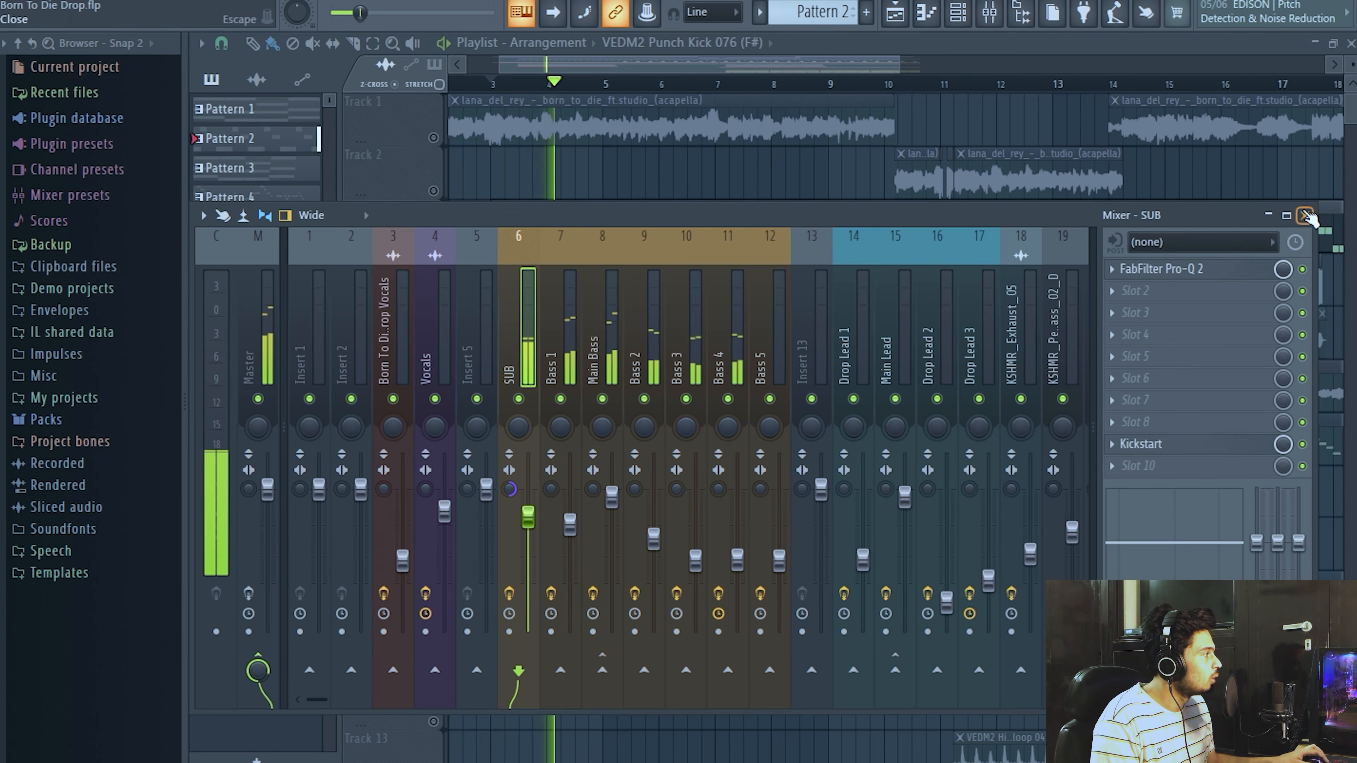
left_click(1307, 215)
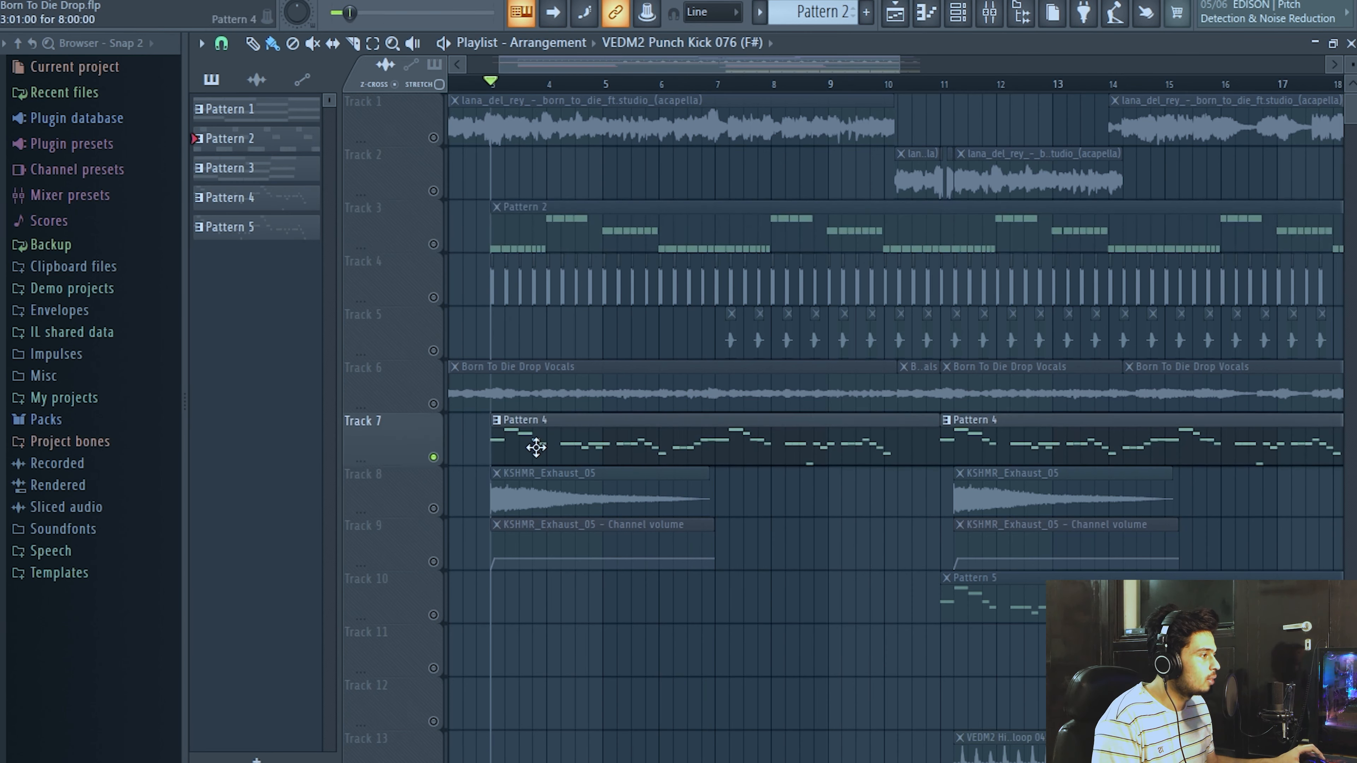
mouse_move(545, 459)
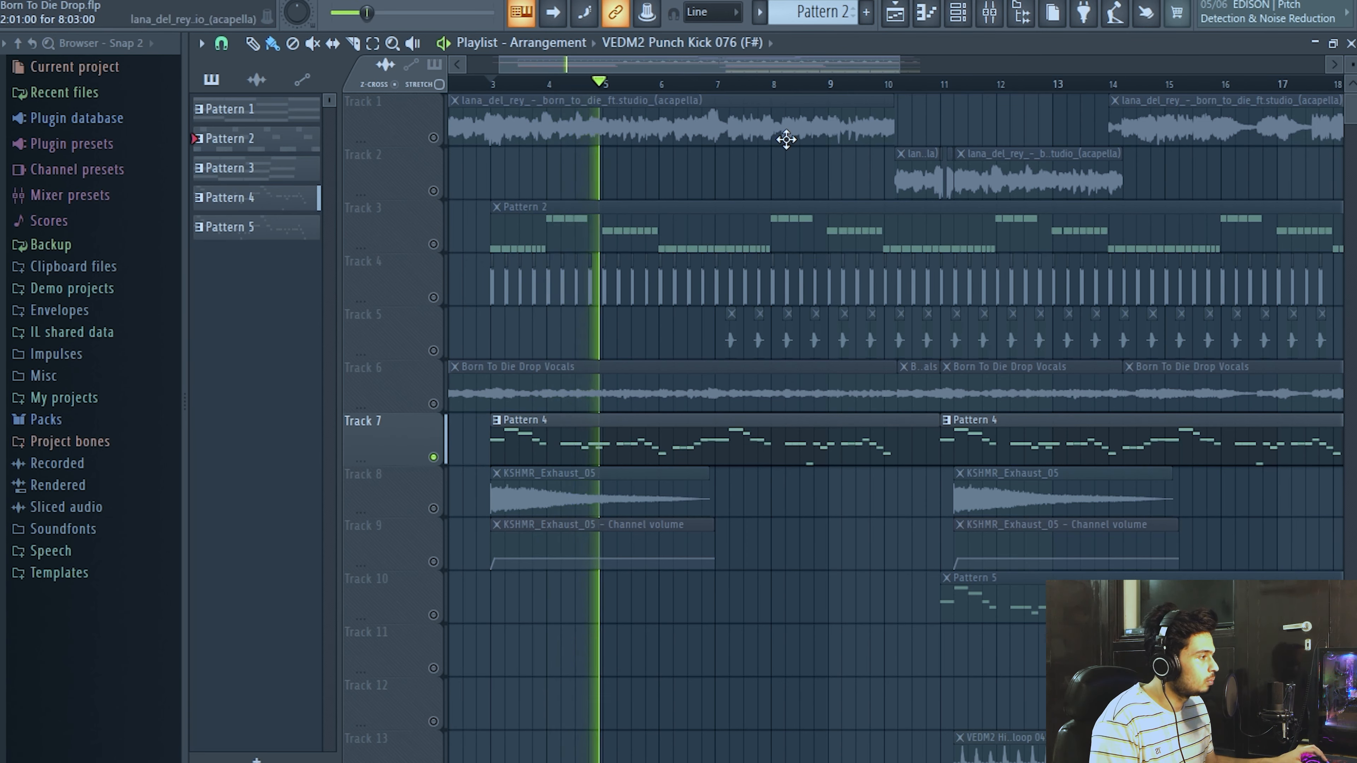
left_click(659, 84)
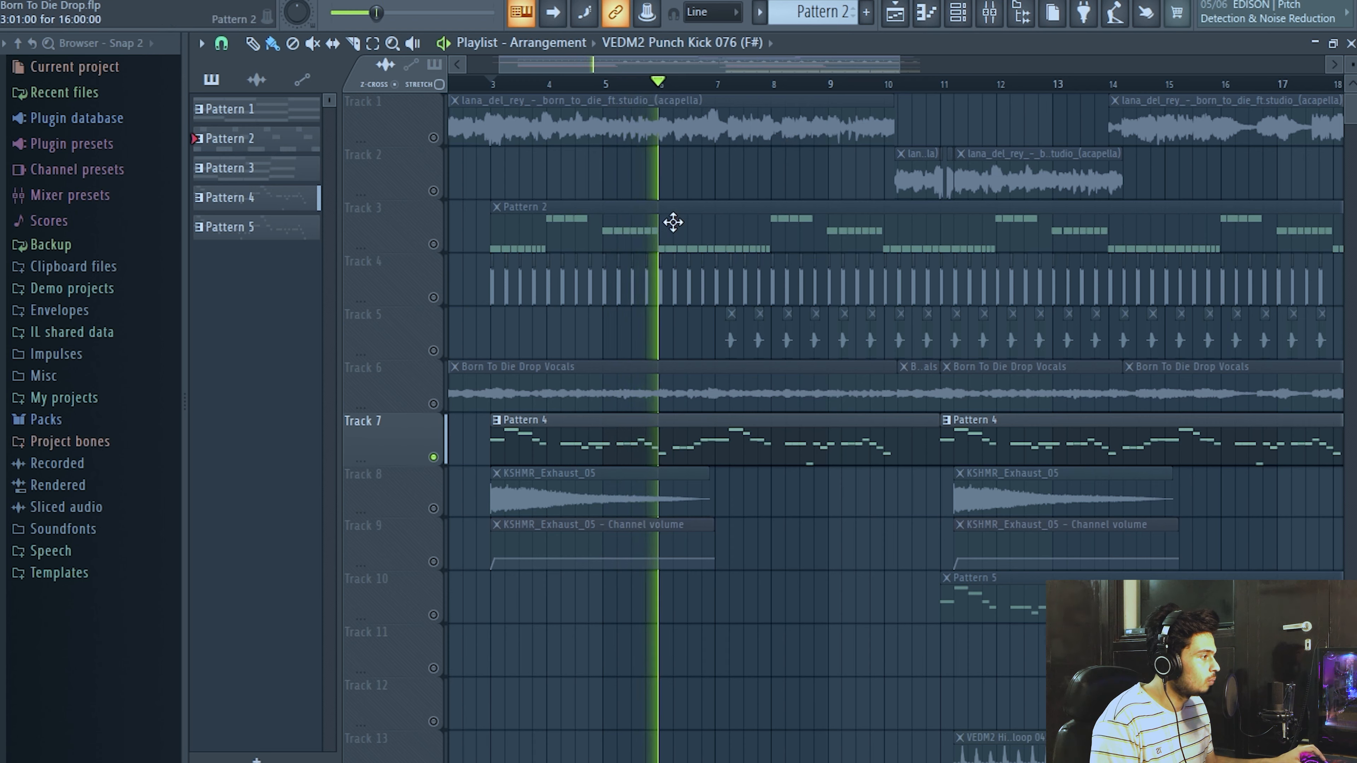